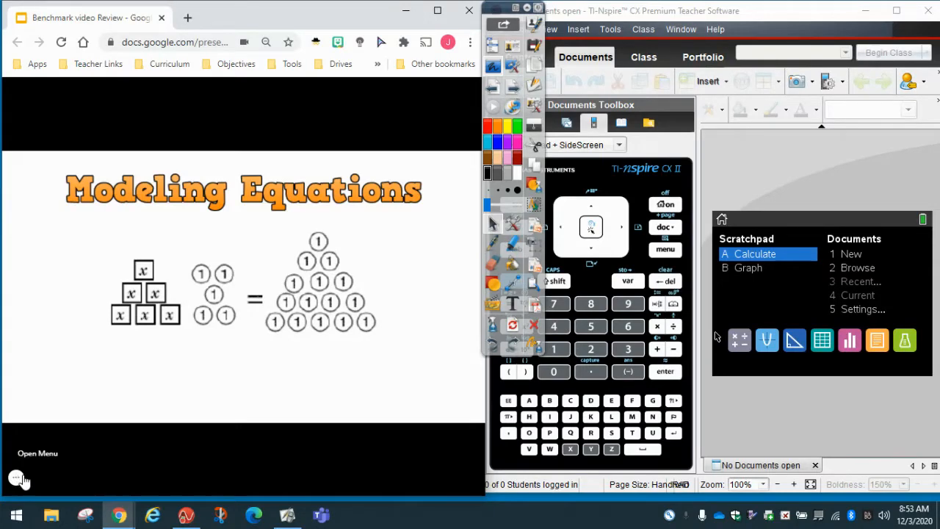
- Handwrite -3x-2=2x+8 in pink on the Equation line below the algebra tiles
{"action": "left_click", "coordinate": [16, 477]}
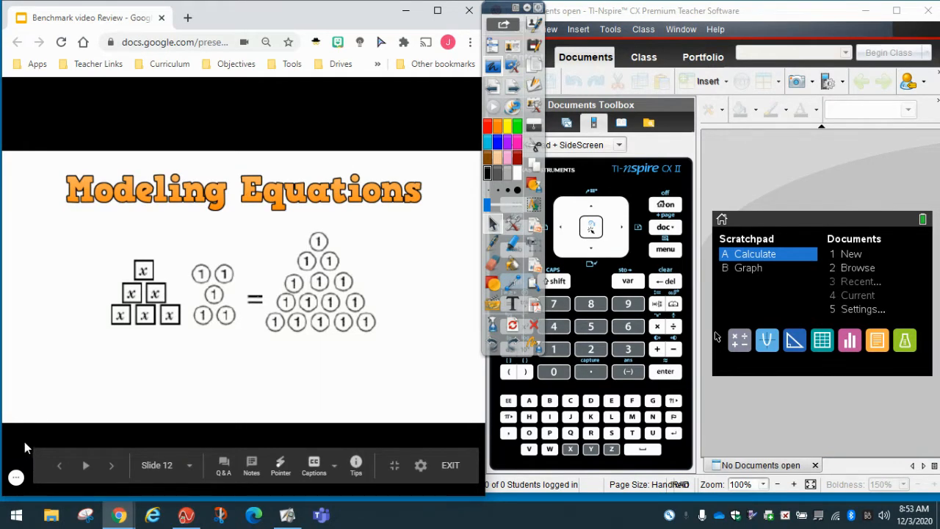
{"action": "mouse_move", "coordinate": [234, 307]}
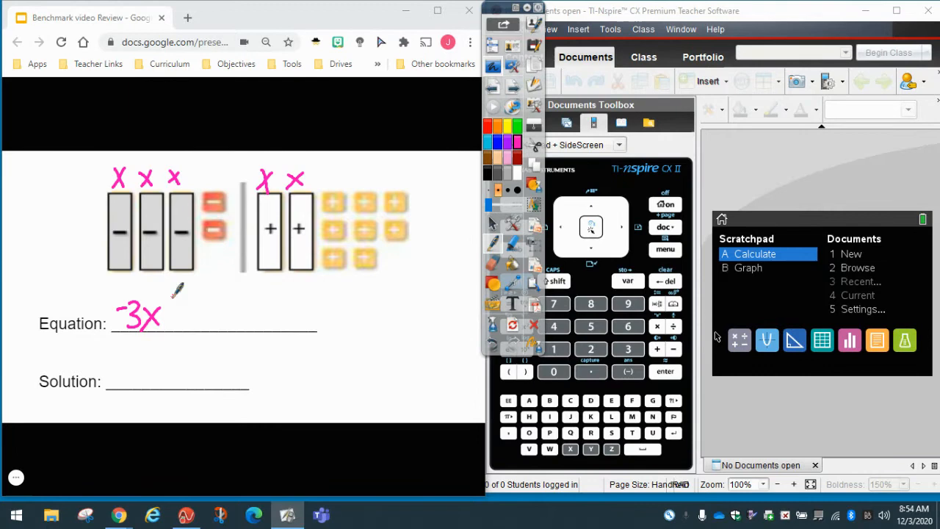
{"action": "left_click_drag", "start_coordinate": [168, 315], "coordinate": [198, 309]}
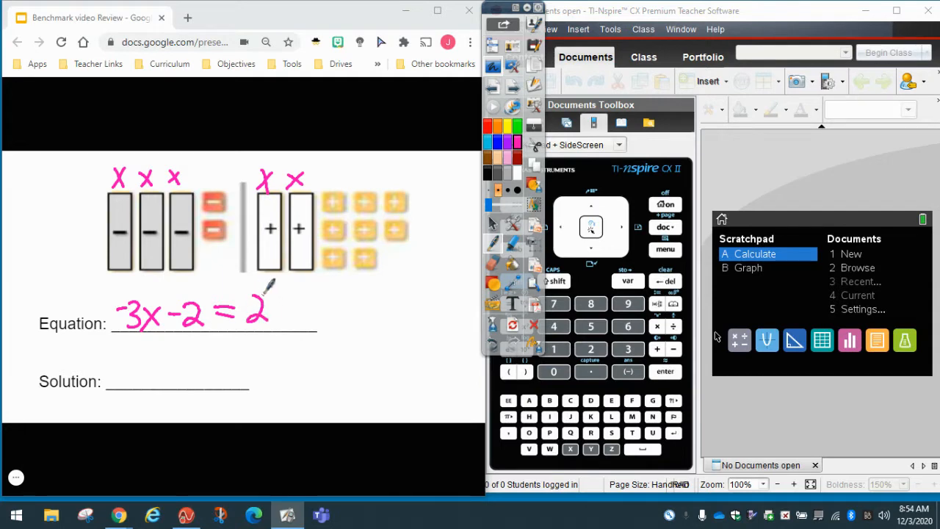
{"action": "left_click_drag", "start_coordinate": [275, 297], "coordinate": [294, 327]}
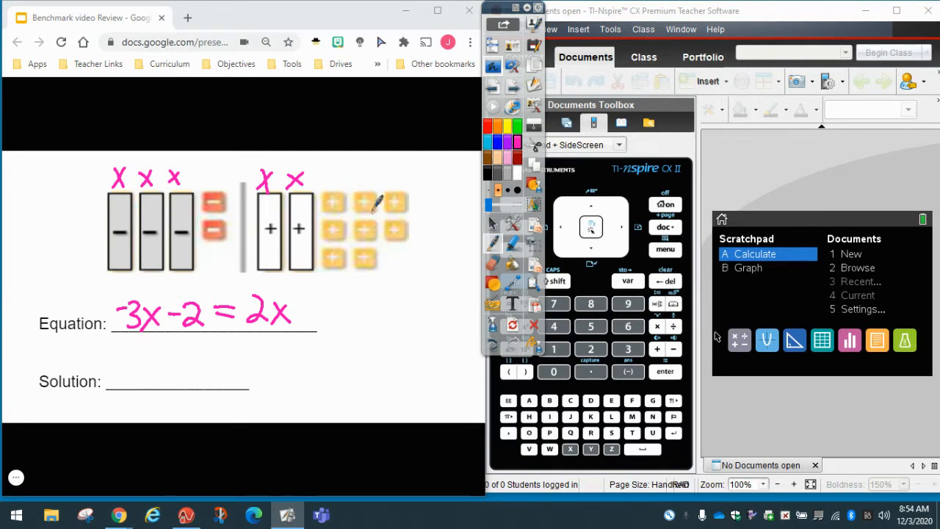
{"action": "mouse_move", "coordinate": [308, 294]}
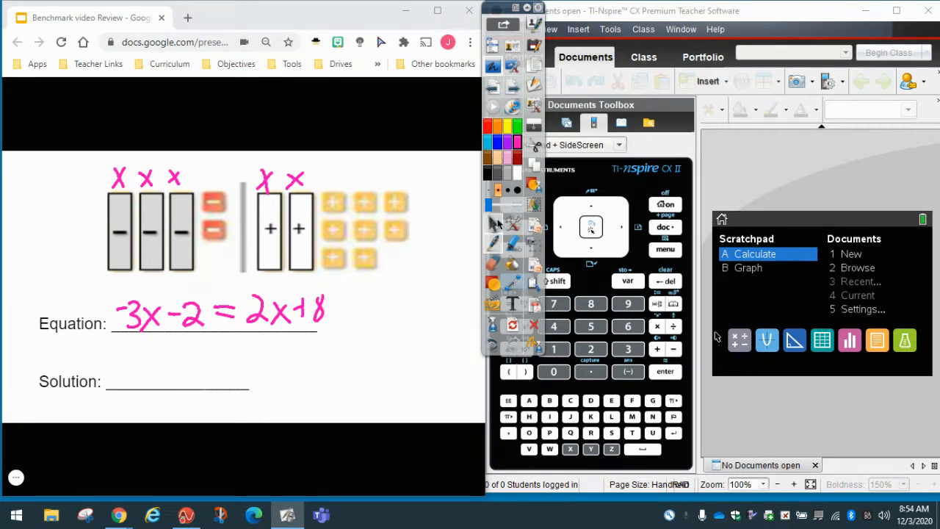
- In a new calculator document, evaluate nSolve(-3x-2=2x+8,x), giving x = -2
{"action": "left_click", "coordinate": [850, 253]}
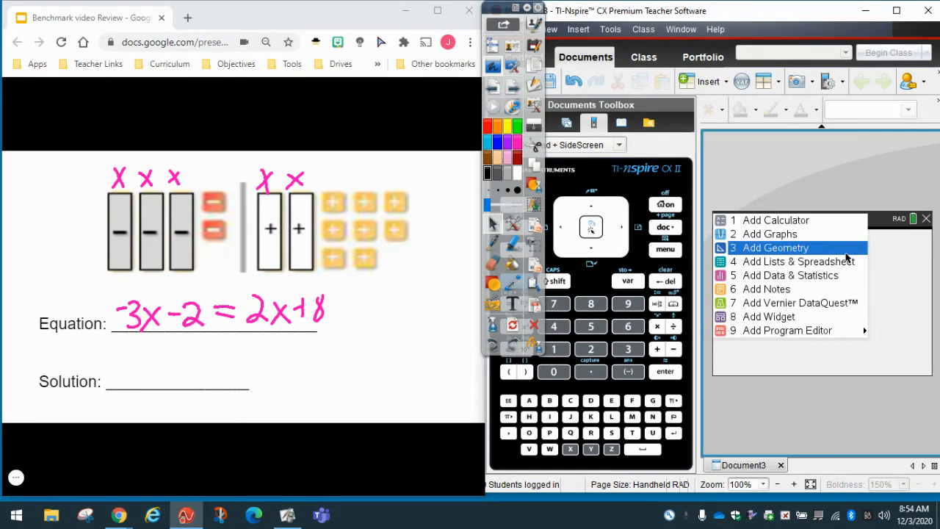
{"action": "left_click", "coordinate": [765, 288]}
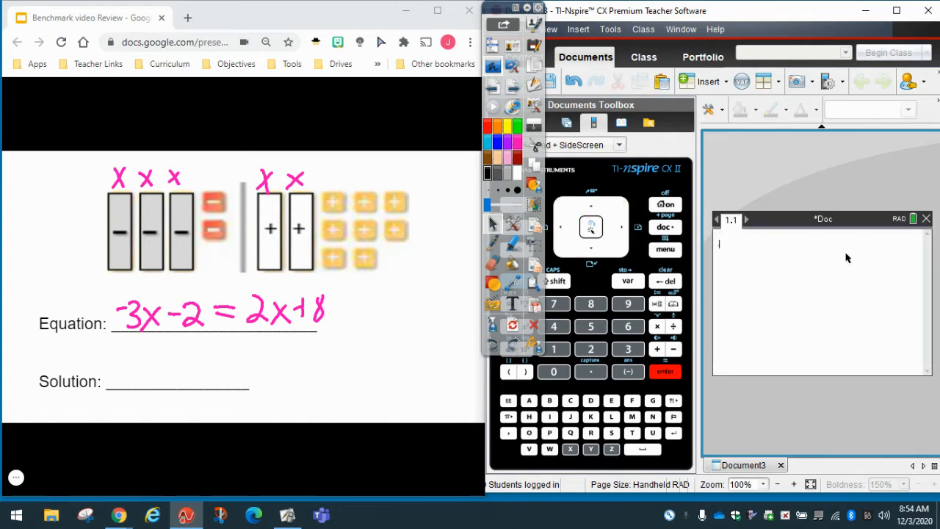
{"action": "left_click", "coordinate": [664, 249]}
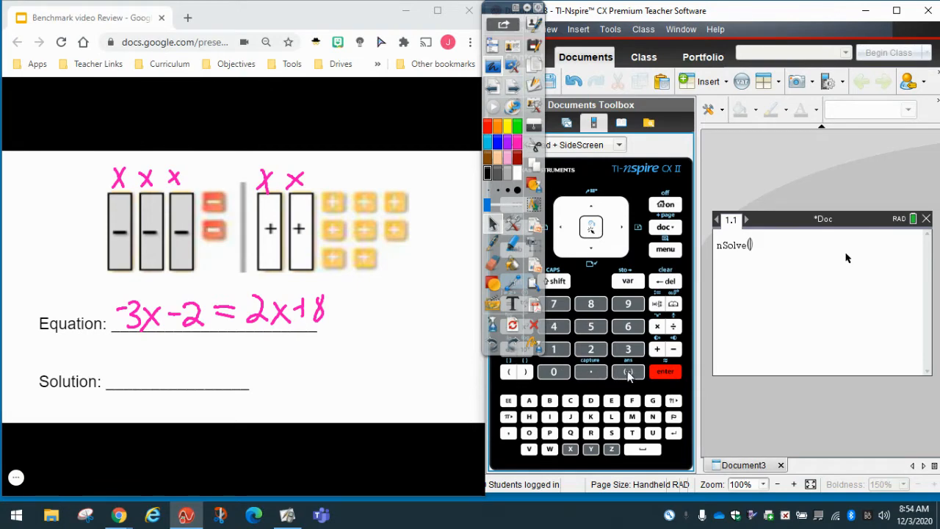
{"action": "type", "text": "-3x"}
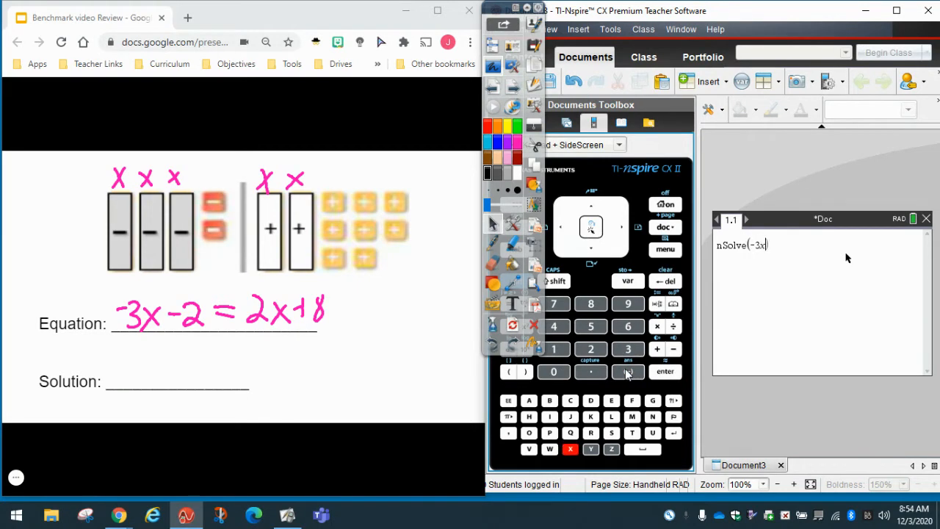
{"action": "left_click", "coordinate": [590, 349]}
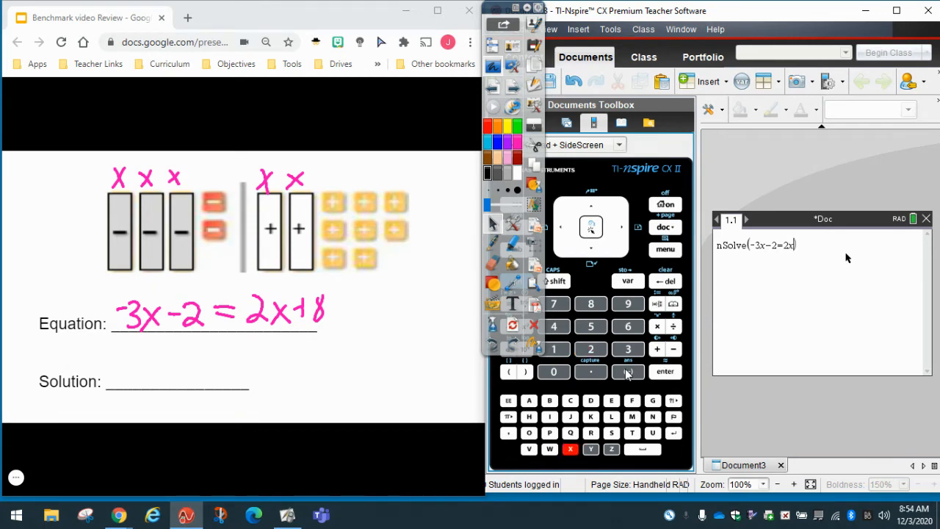
{"action": "left_click", "coordinate": [590, 303]}
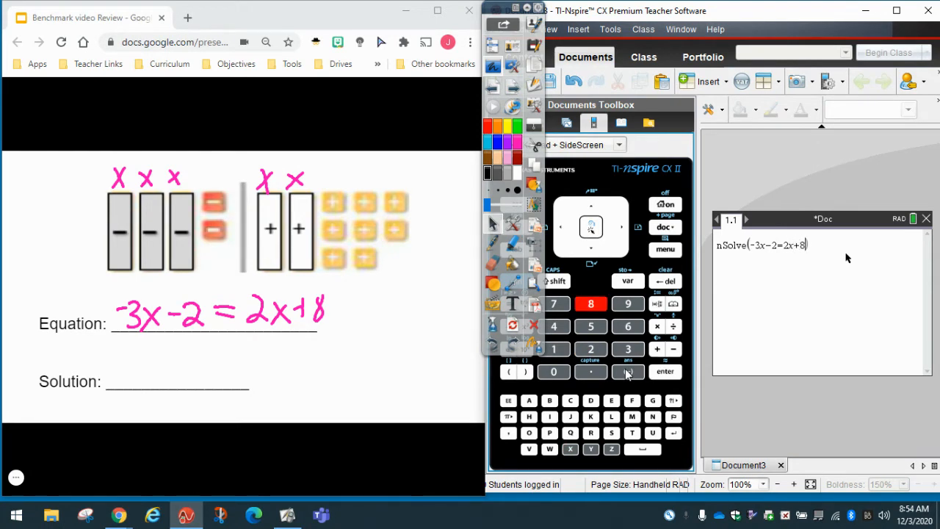
{"action": "type", "text": ",x"}
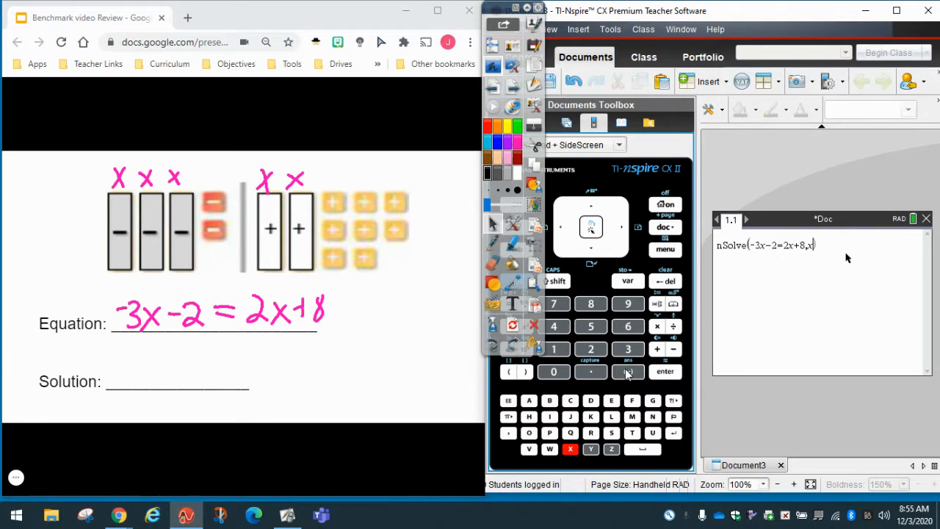
{"action": "left_click", "coordinate": [664, 371]}
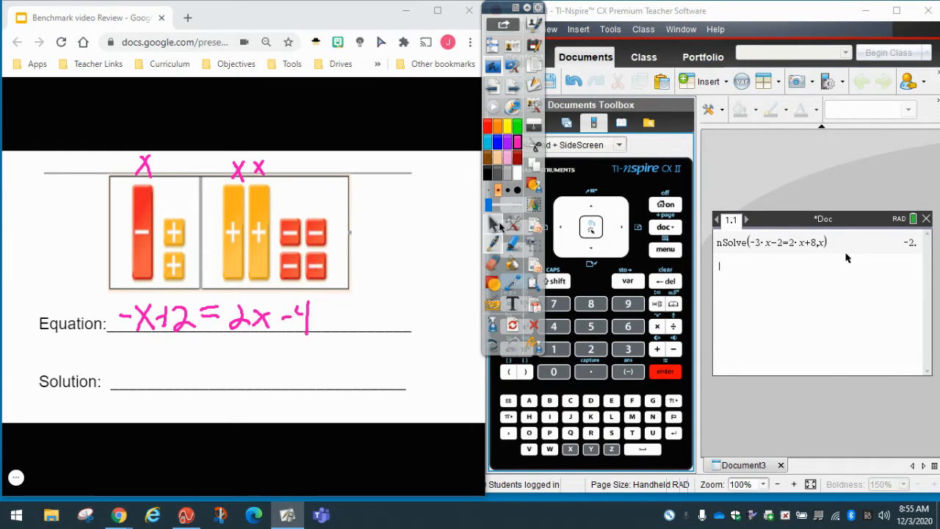
- Insert Numerical Solve from Algebra and evaluate nSolve(-x+2=2x-4,x), returning 2
{"action": "left_click", "coordinate": [665, 250]}
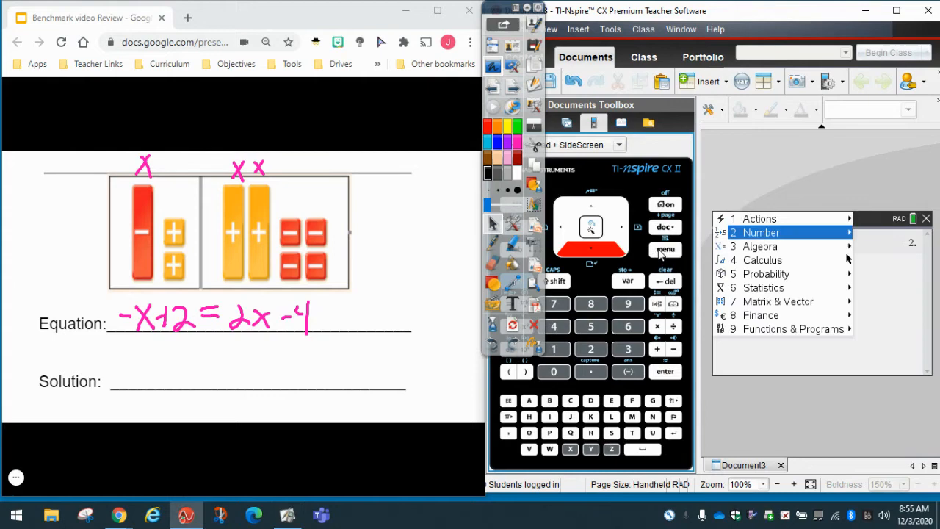
{"action": "left_click", "coordinate": [760, 246]}
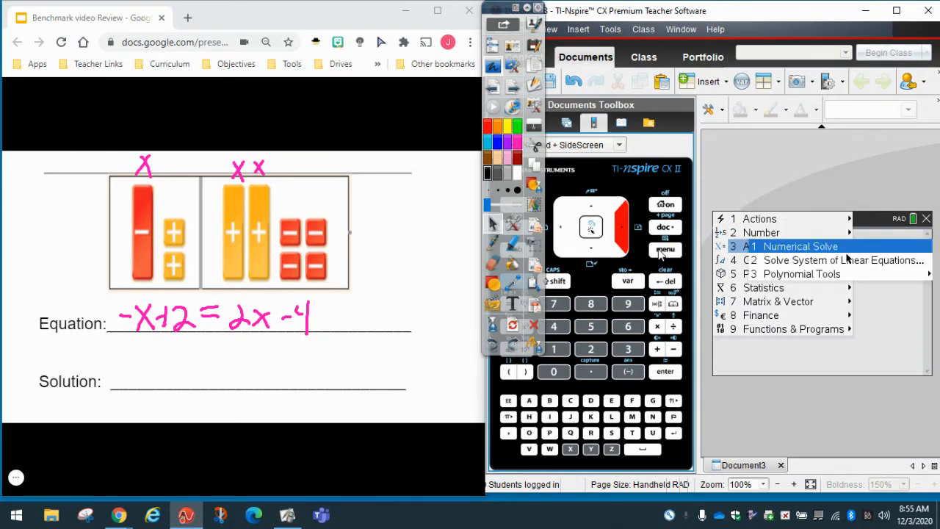
{"action": "left_click", "coordinate": [801, 246]}
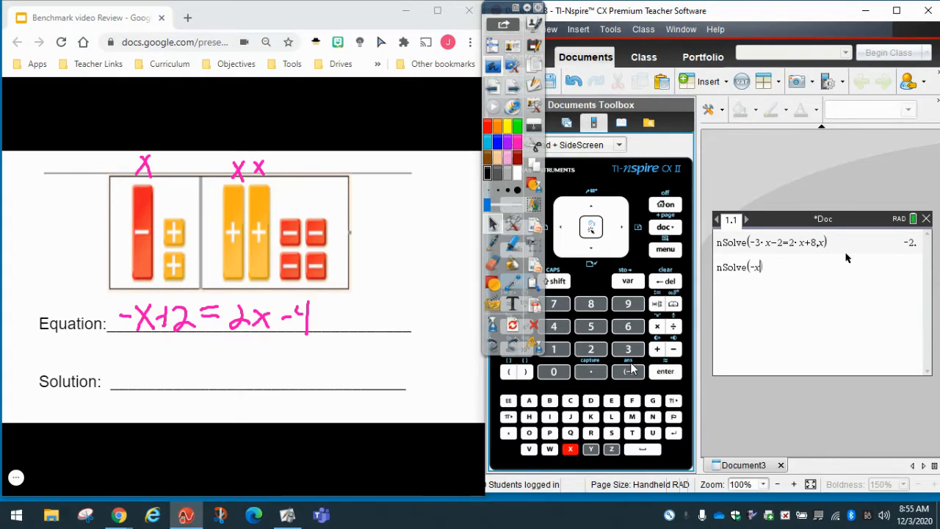
{"action": "left_click", "coordinate": [656, 348]}
{"action": "type", "text": "+2=2x"}
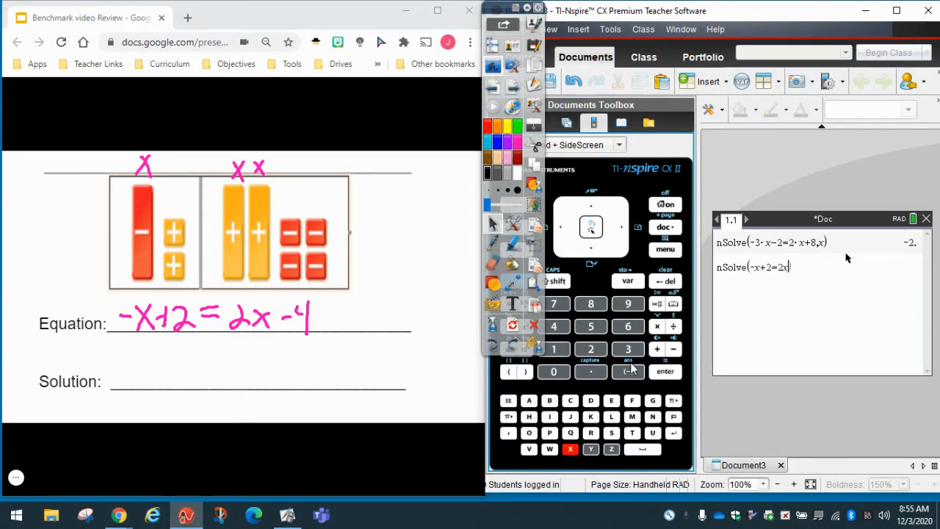
{"action": "left_click", "coordinate": [554, 326]}
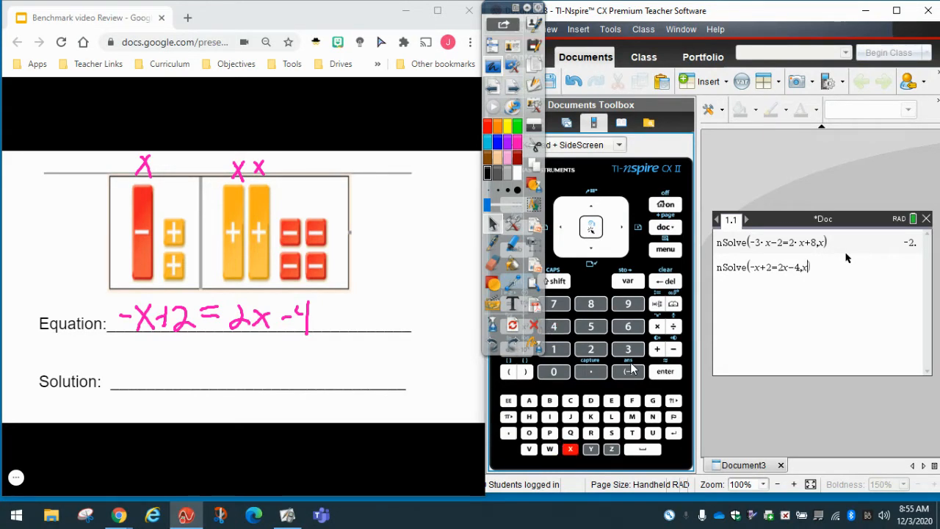
{"action": "left_click", "coordinate": [665, 371]}
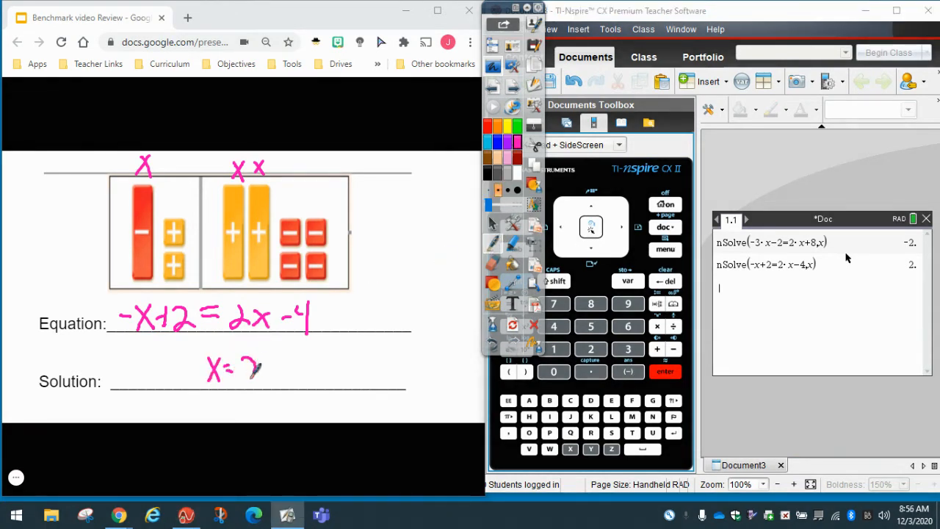
- Circle 'charges $7' and '$0.20 for each', writing '0.20 each' as USA slope
{"action": "left_click", "coordinate": [512, 325]}
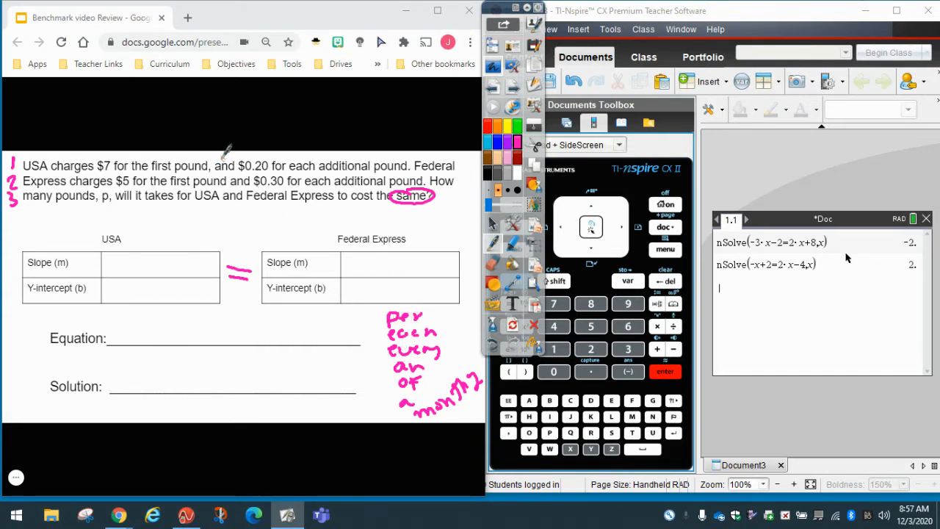
{"action": "mouse_move", "coordinate": [110, 150]}
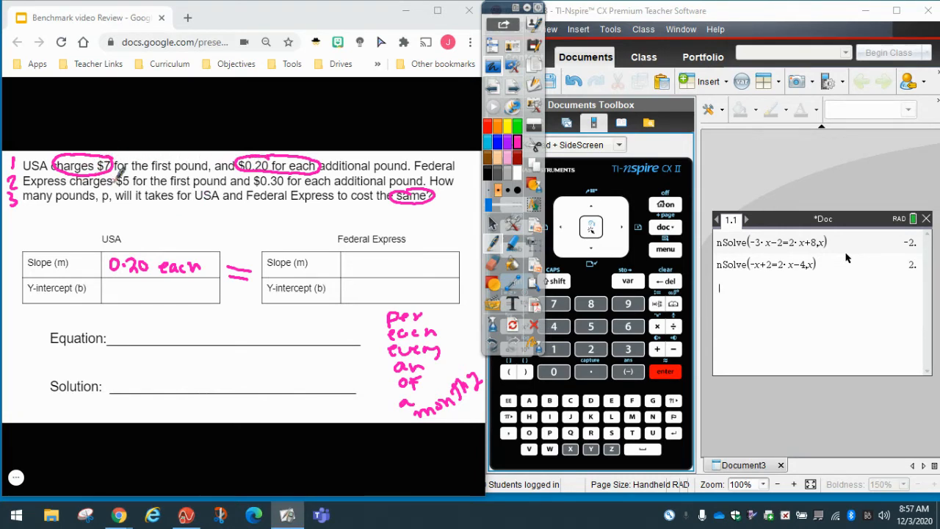
- Circle 'charges $5' and '$0.30 for each', filling in 7 charges, 0.30 each, 5 charges
{"action": "left_click_drag", "start_coordinate": [118, 290], "coordinate": [155, 290]}
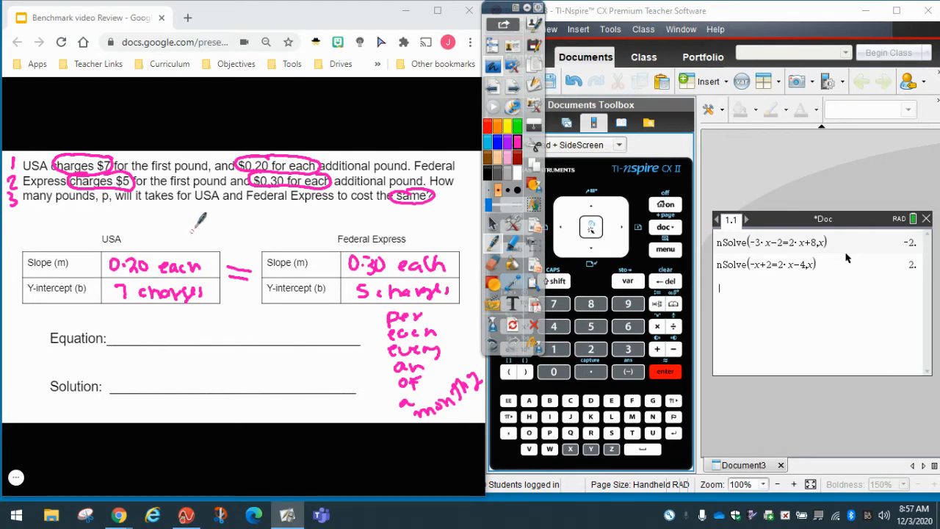
{"action": "left_click_drag", "start_coordinate": [191, 231], "coordinate": [227, 220]}
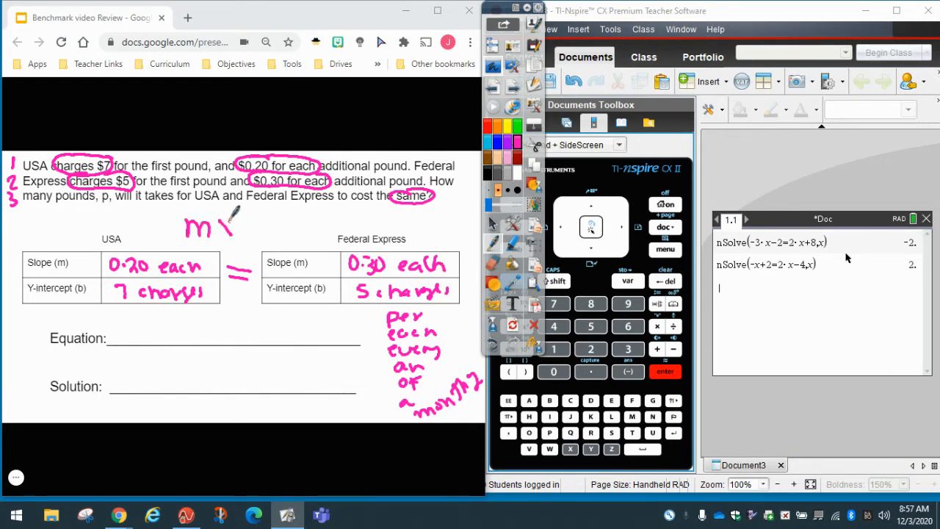
- Write 'mx+b' above the tables and start '0.20x+7 = 0.30x+5' on the Equation line
{"action": "left_click_drag", "start_coordinate": [213, 224], "coordinate": [264, 227]}
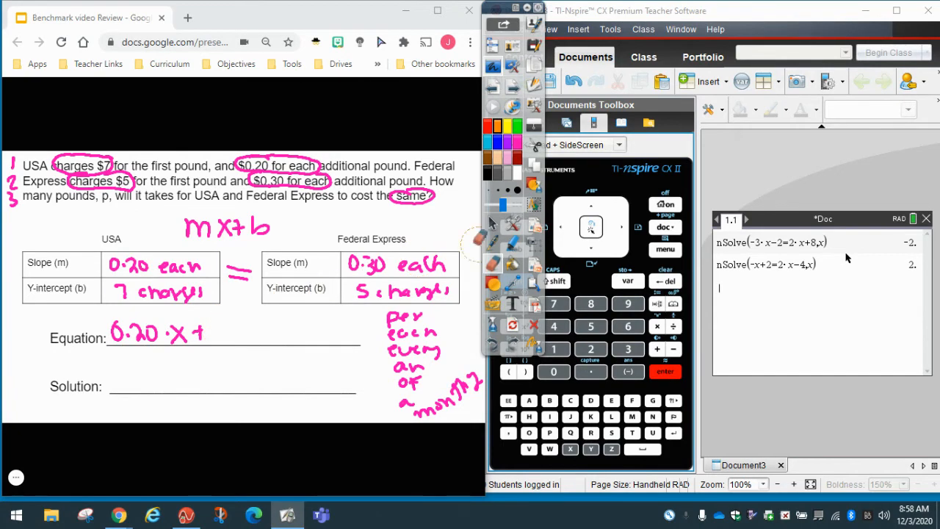
{"action": "mouse_move", "coordinate": [213, 330]}
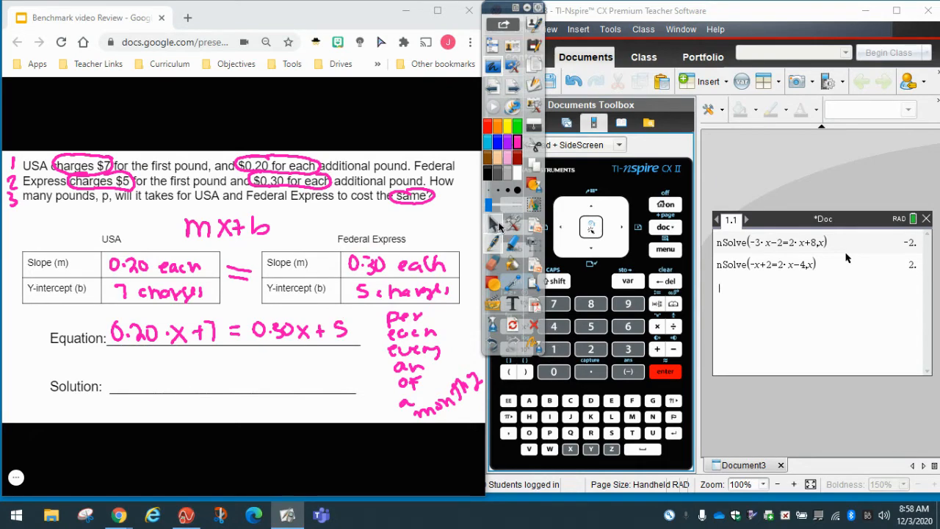
- Enter nSolve(0.20x+7=0.30x+5,x) on the calculator page, returning 20
{"action": "left_click", "coordinate": [664, 249]}
{"action": "type", "text": "nSolve(0"}
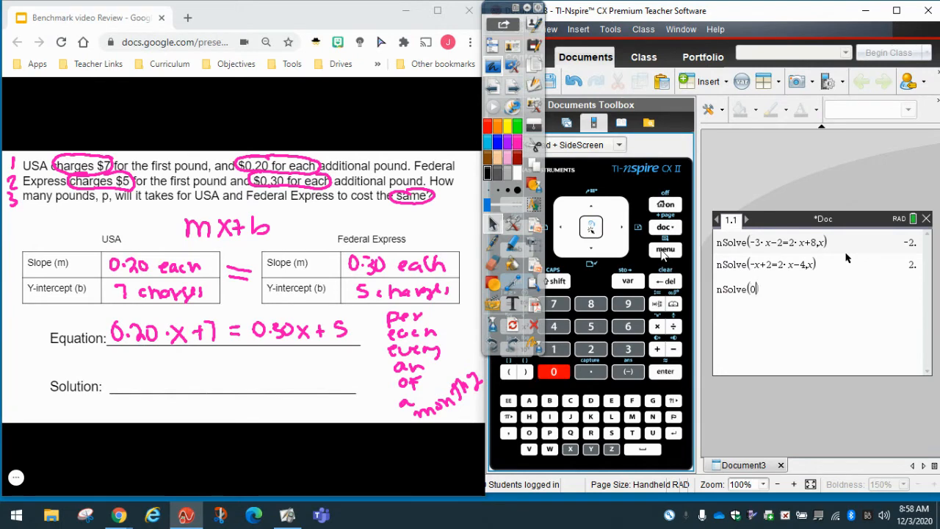
{"action": "type", "text": ".20"}
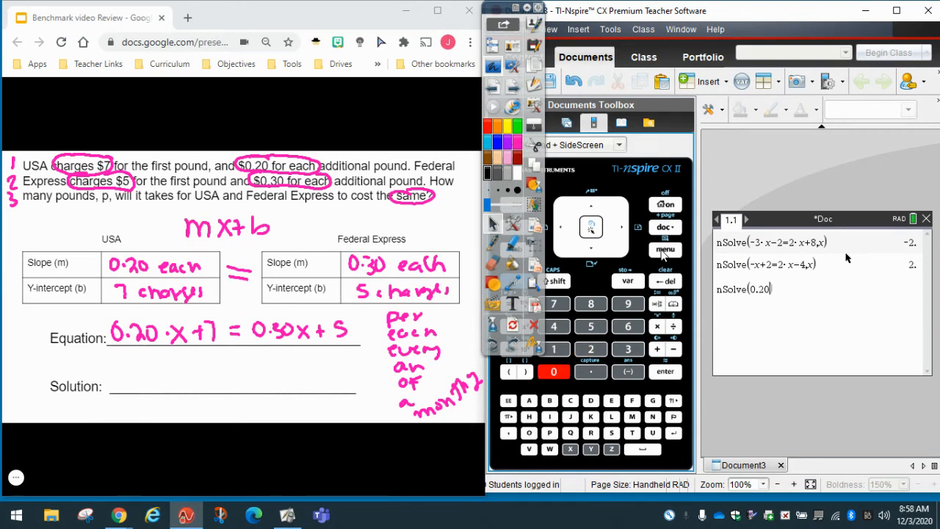
{"action": "left_click", "coordinate": [570, 449]}
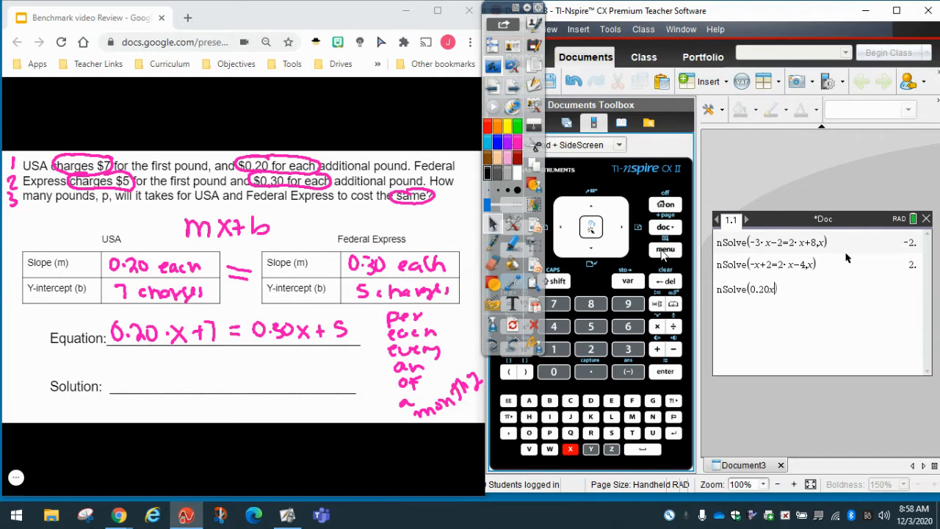
{"action": "type", "text": "+7=0.3· x+5,"}
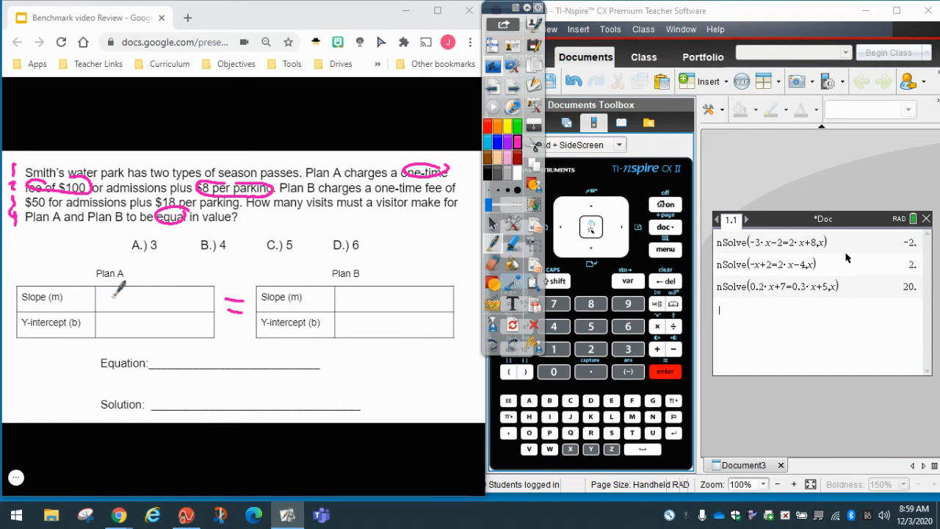
- Write 8 per, 100 fee, 18 per, 50 fee in the tables and 8x+100=18x+50
{"action": "left_click_drag", "start_coordinate": [118, 301], "coordinate": [169, 301]}
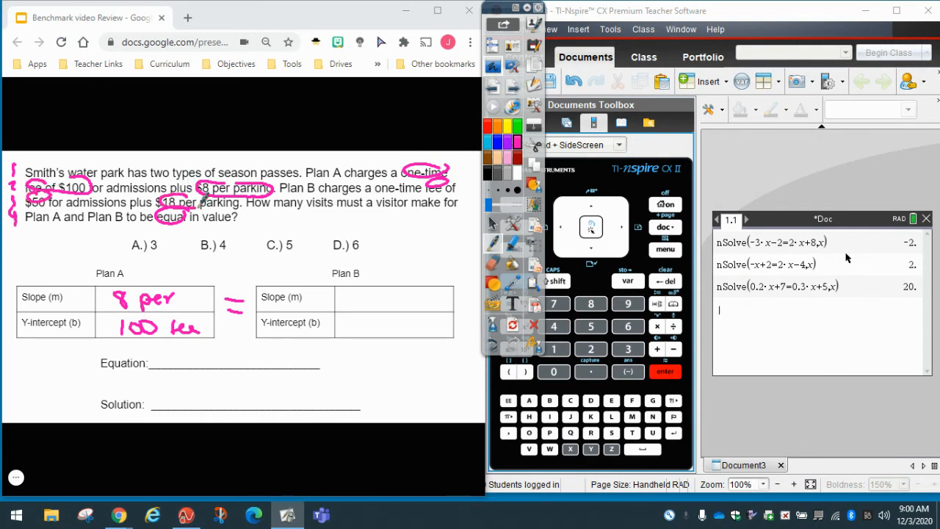
{"action": "left_click", "coordinate": [351, 299]}
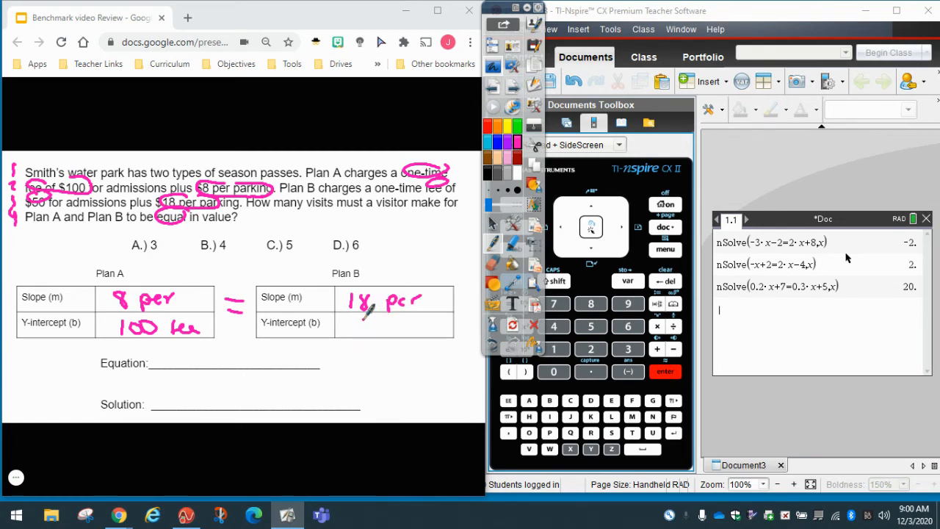
{"action": "left_click_drag", "start_coordinate": [353, 327], "coordinate": [411, 323]}
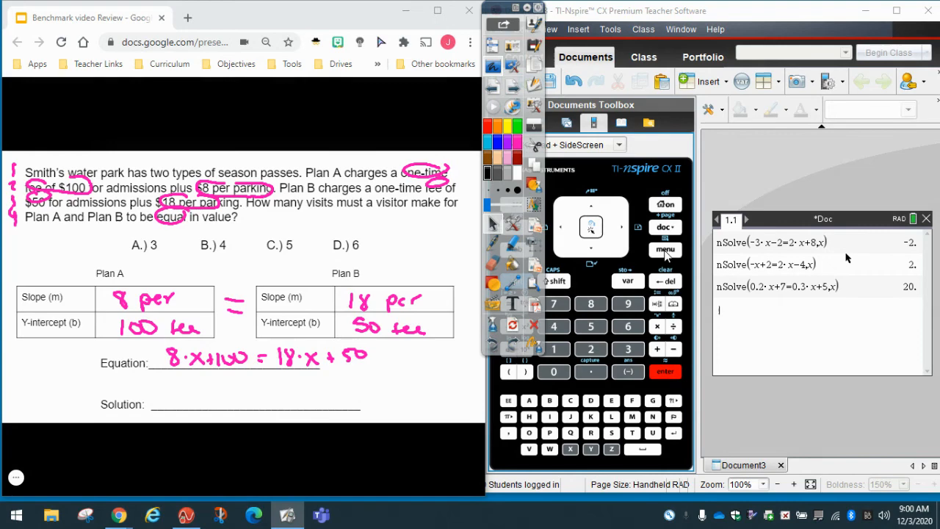
- Evaluate nSolve(8x+100=18x+50,x) on the calculator page, returning 5
{"action": "left_click", "coordinate": [665, 250]}
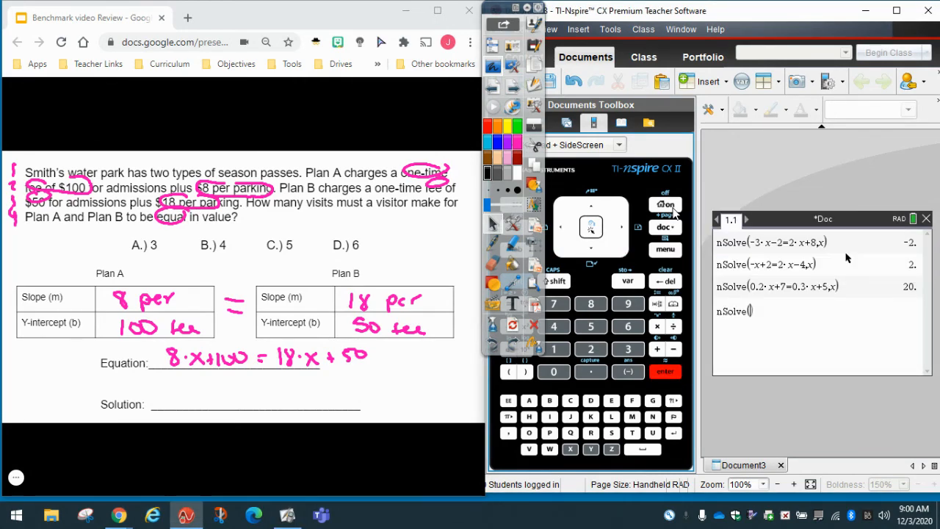
{"action": "left_click", "coordinate": [590, 304]}
{"action": "type", "text": "8x+100="}
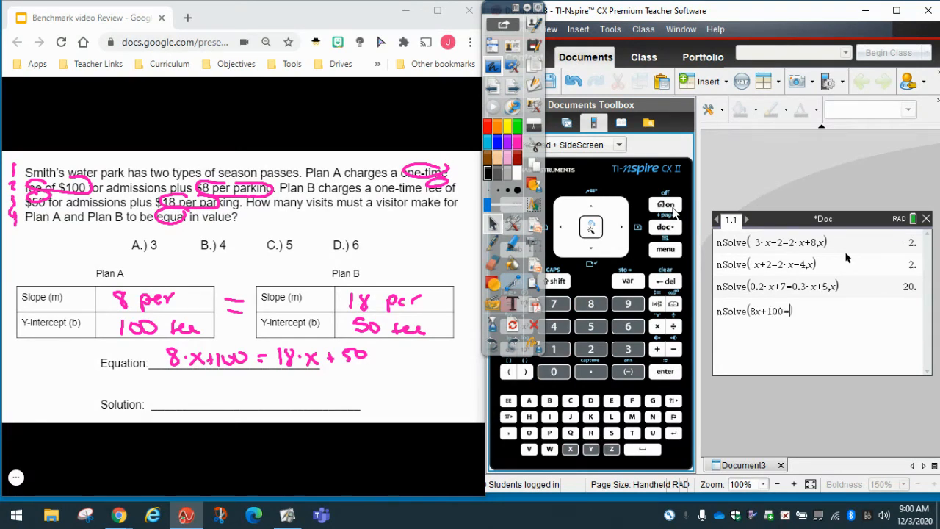
{"action": "type", "text": "18x+50"}
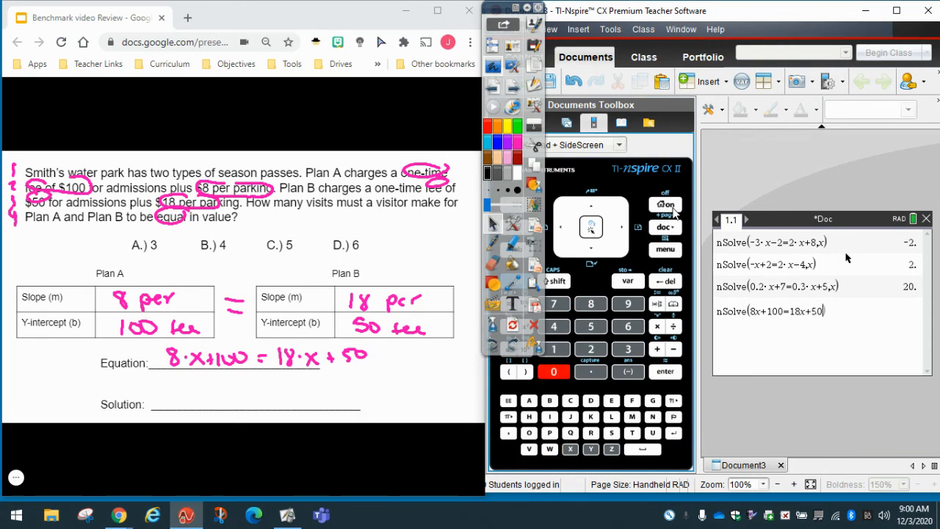
{"action": "type", "text": "x"}
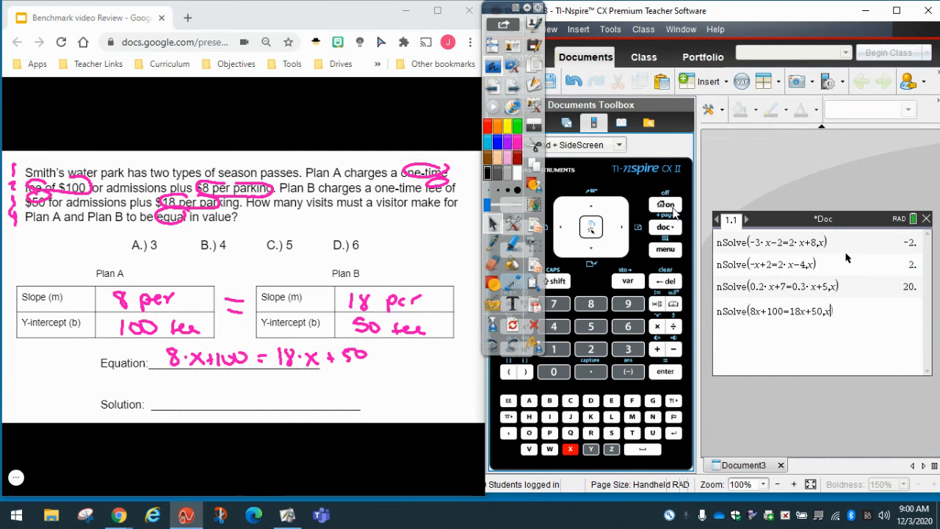
{"action": "left_click", "coordinate": [664, 371]}
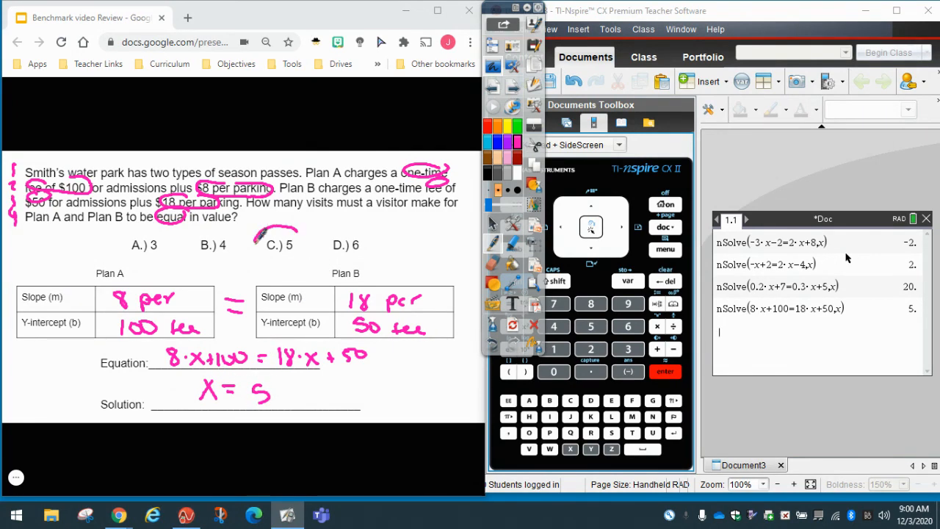
- Circle answer choice 'C.) 5' and bring up the Clear Annotations options
{"action": "left_click_drag", "start_coordinate": [264, 231], "coordinate": [298, 261]}
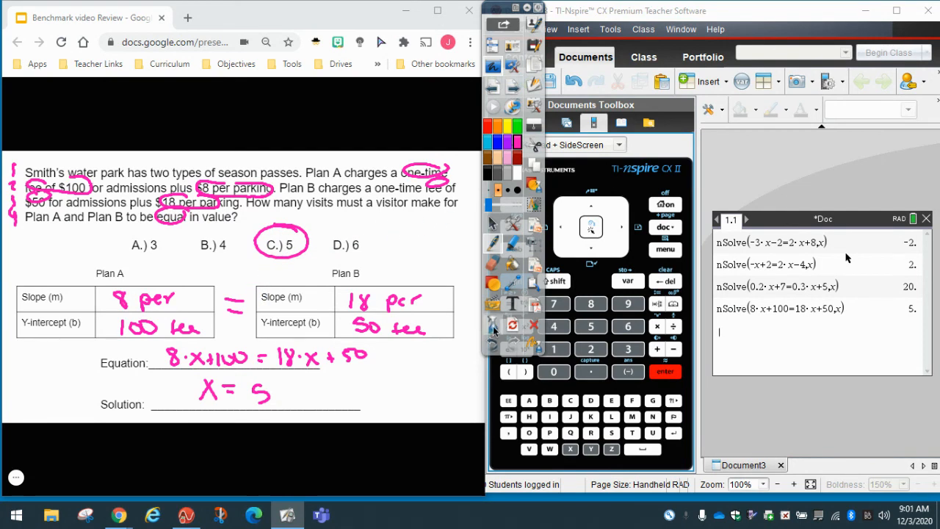
{"action": "left_click", "coordinate": [512, 325]}
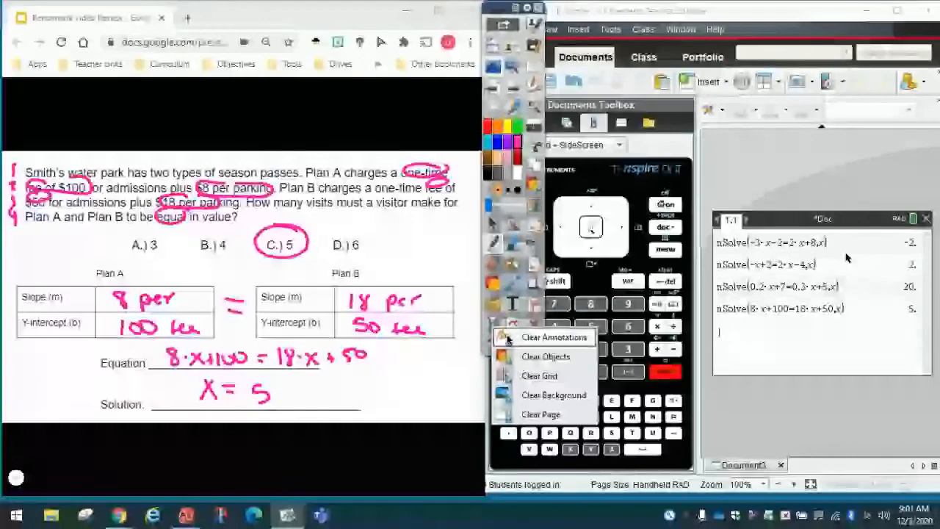